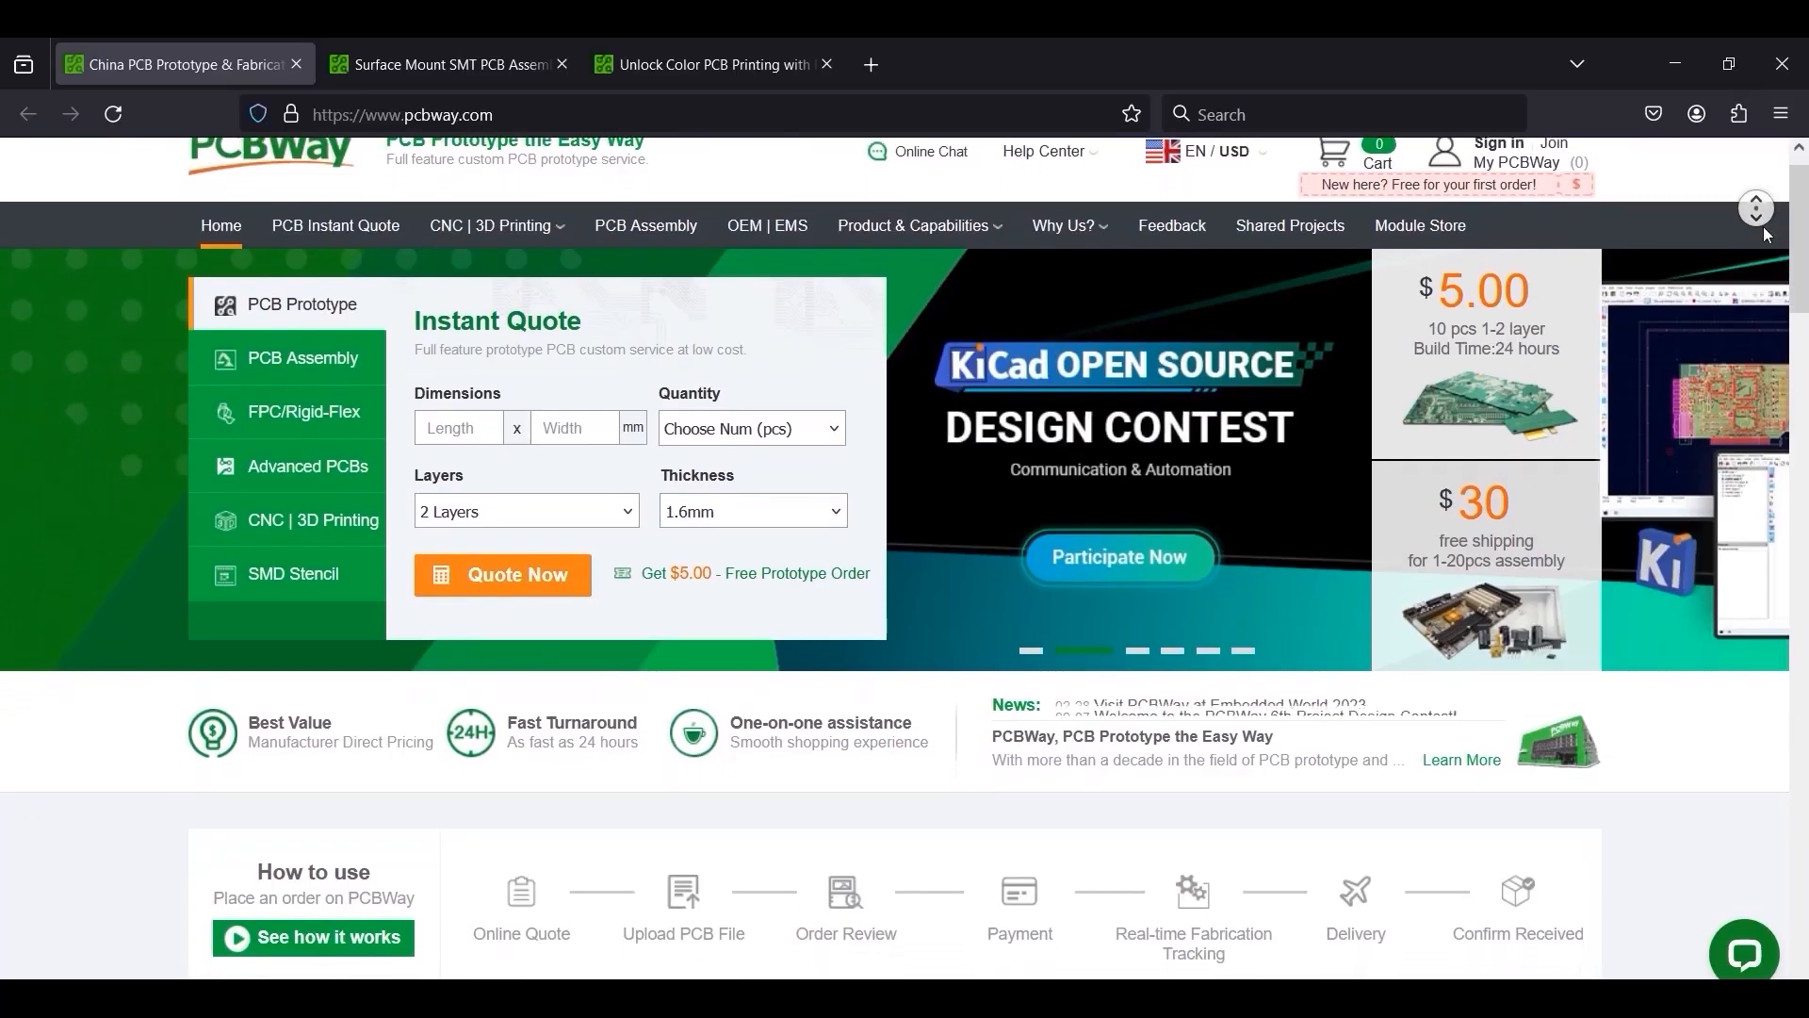
scroll("down", 3)
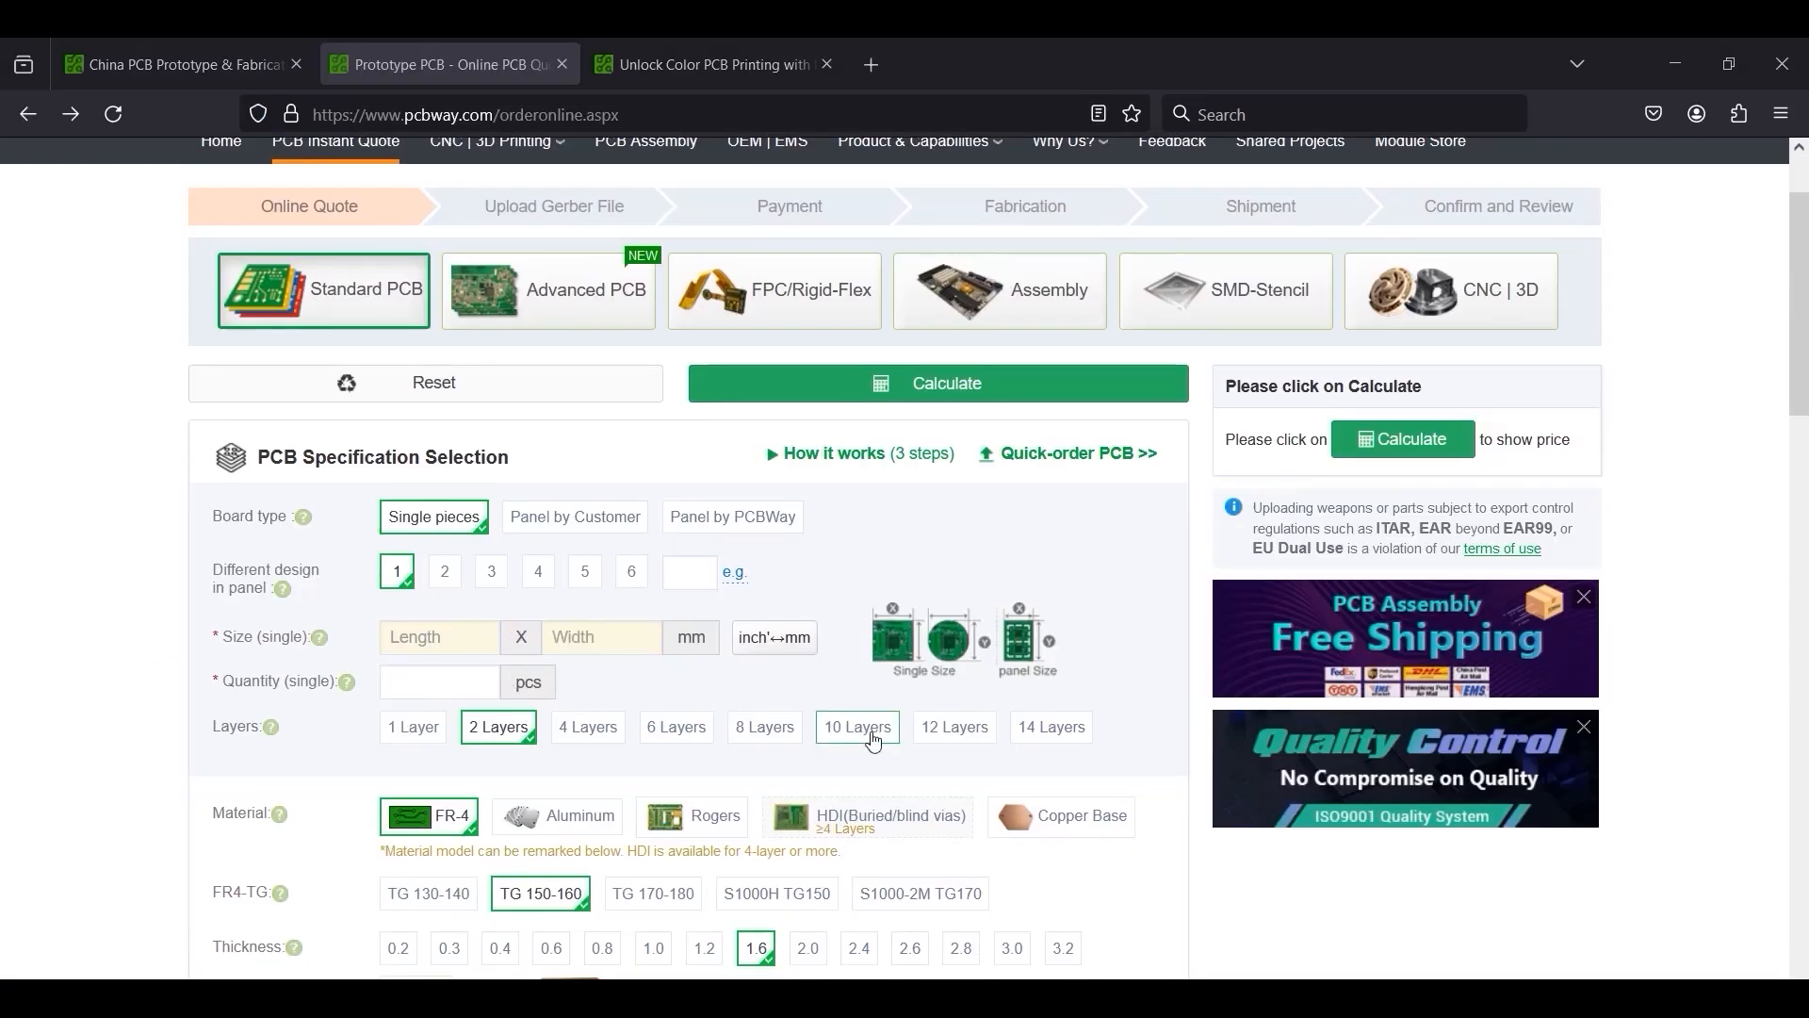
left_click(703, 64)
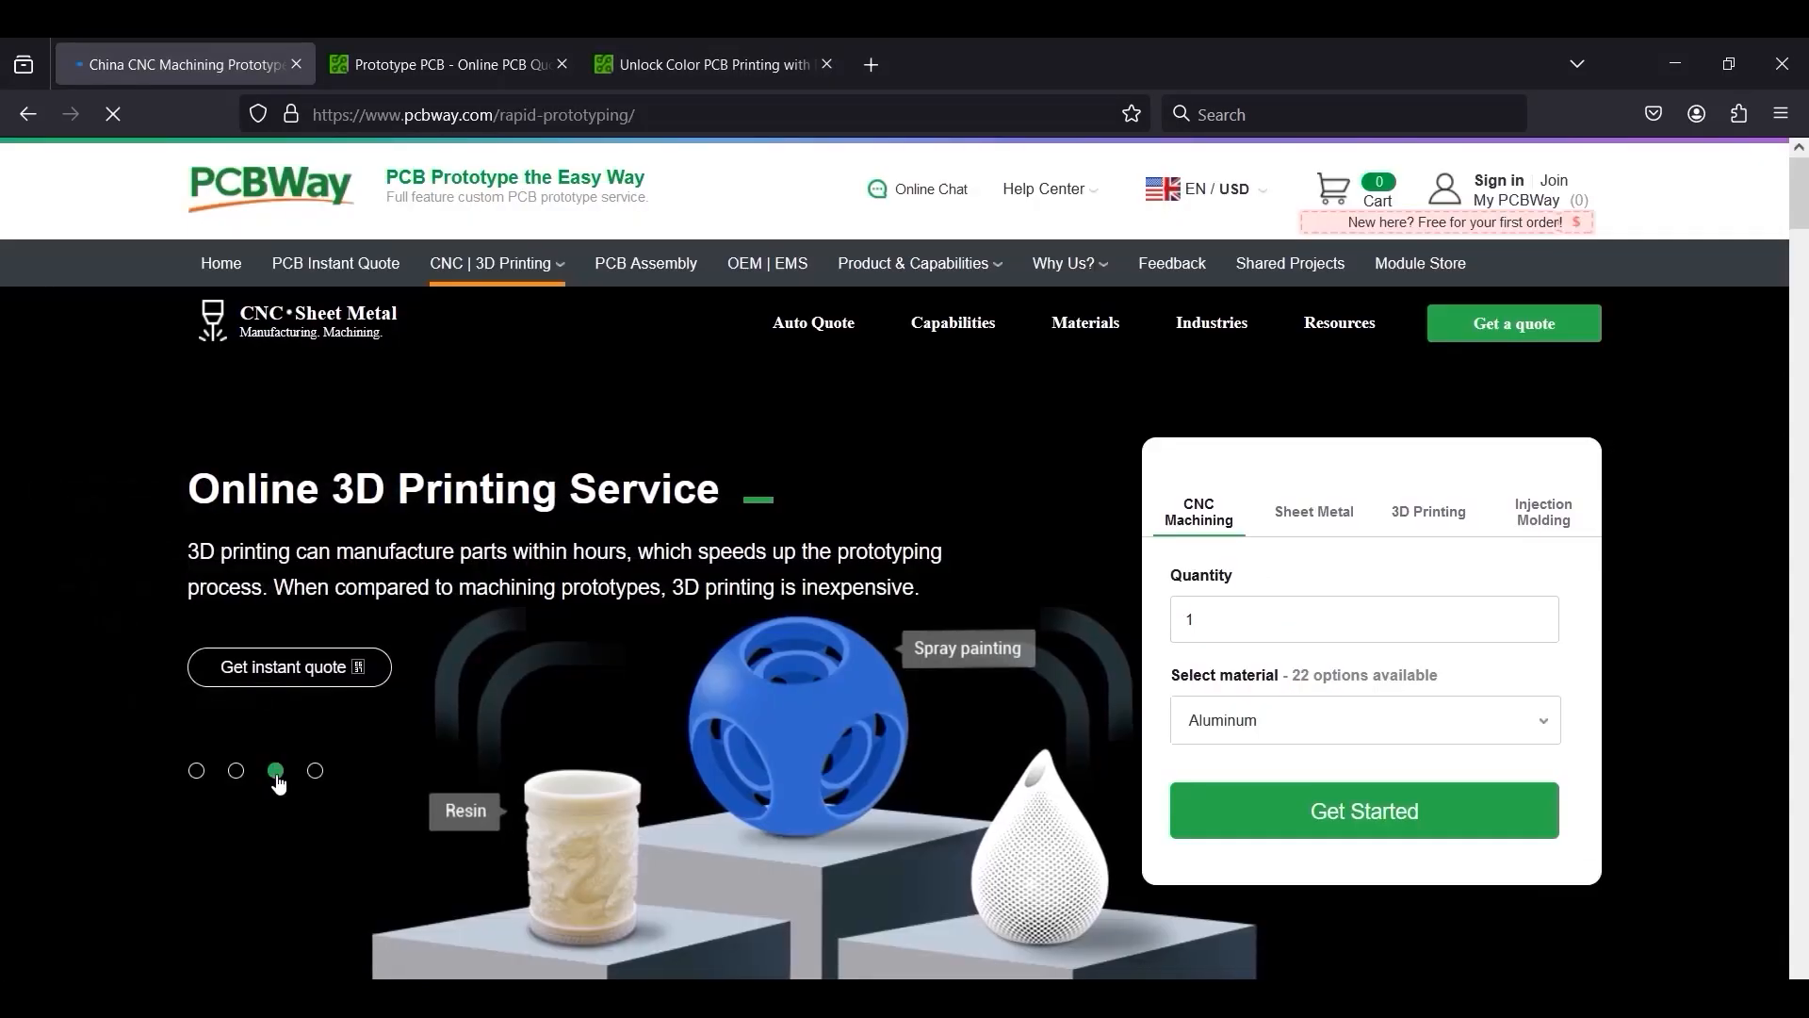
left_click(196, 771)
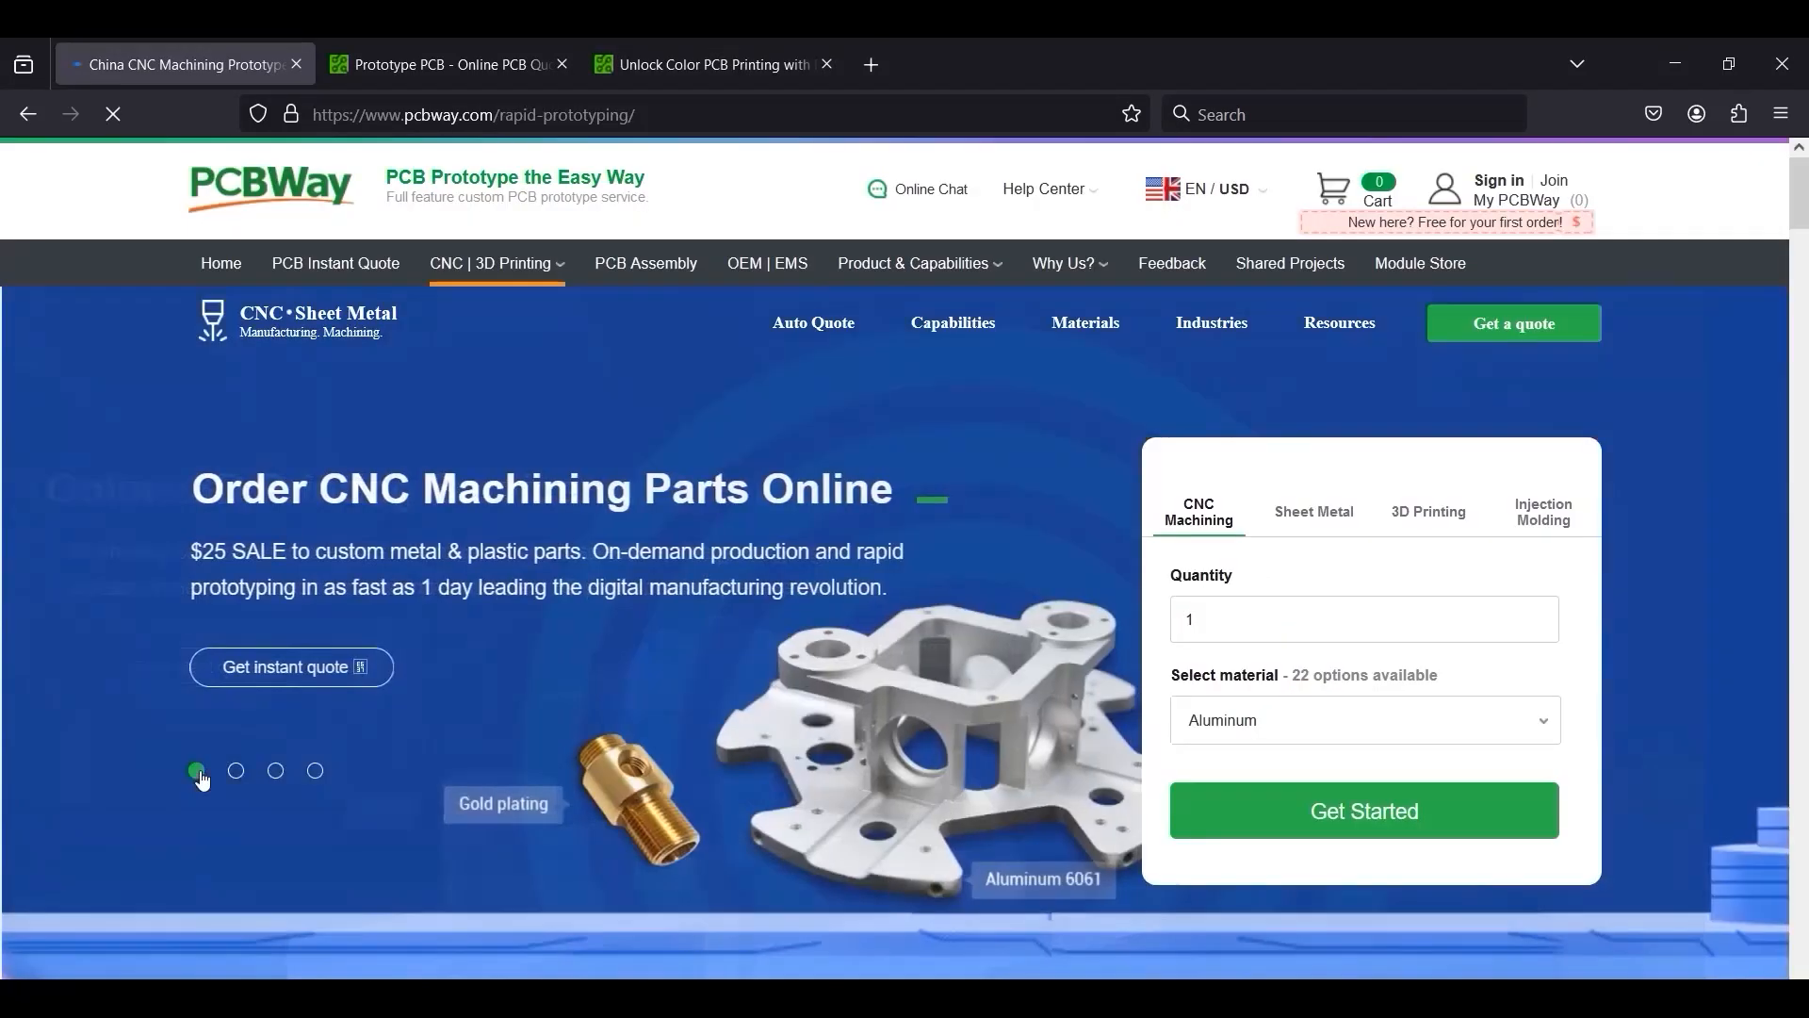
left_click(236, 769)
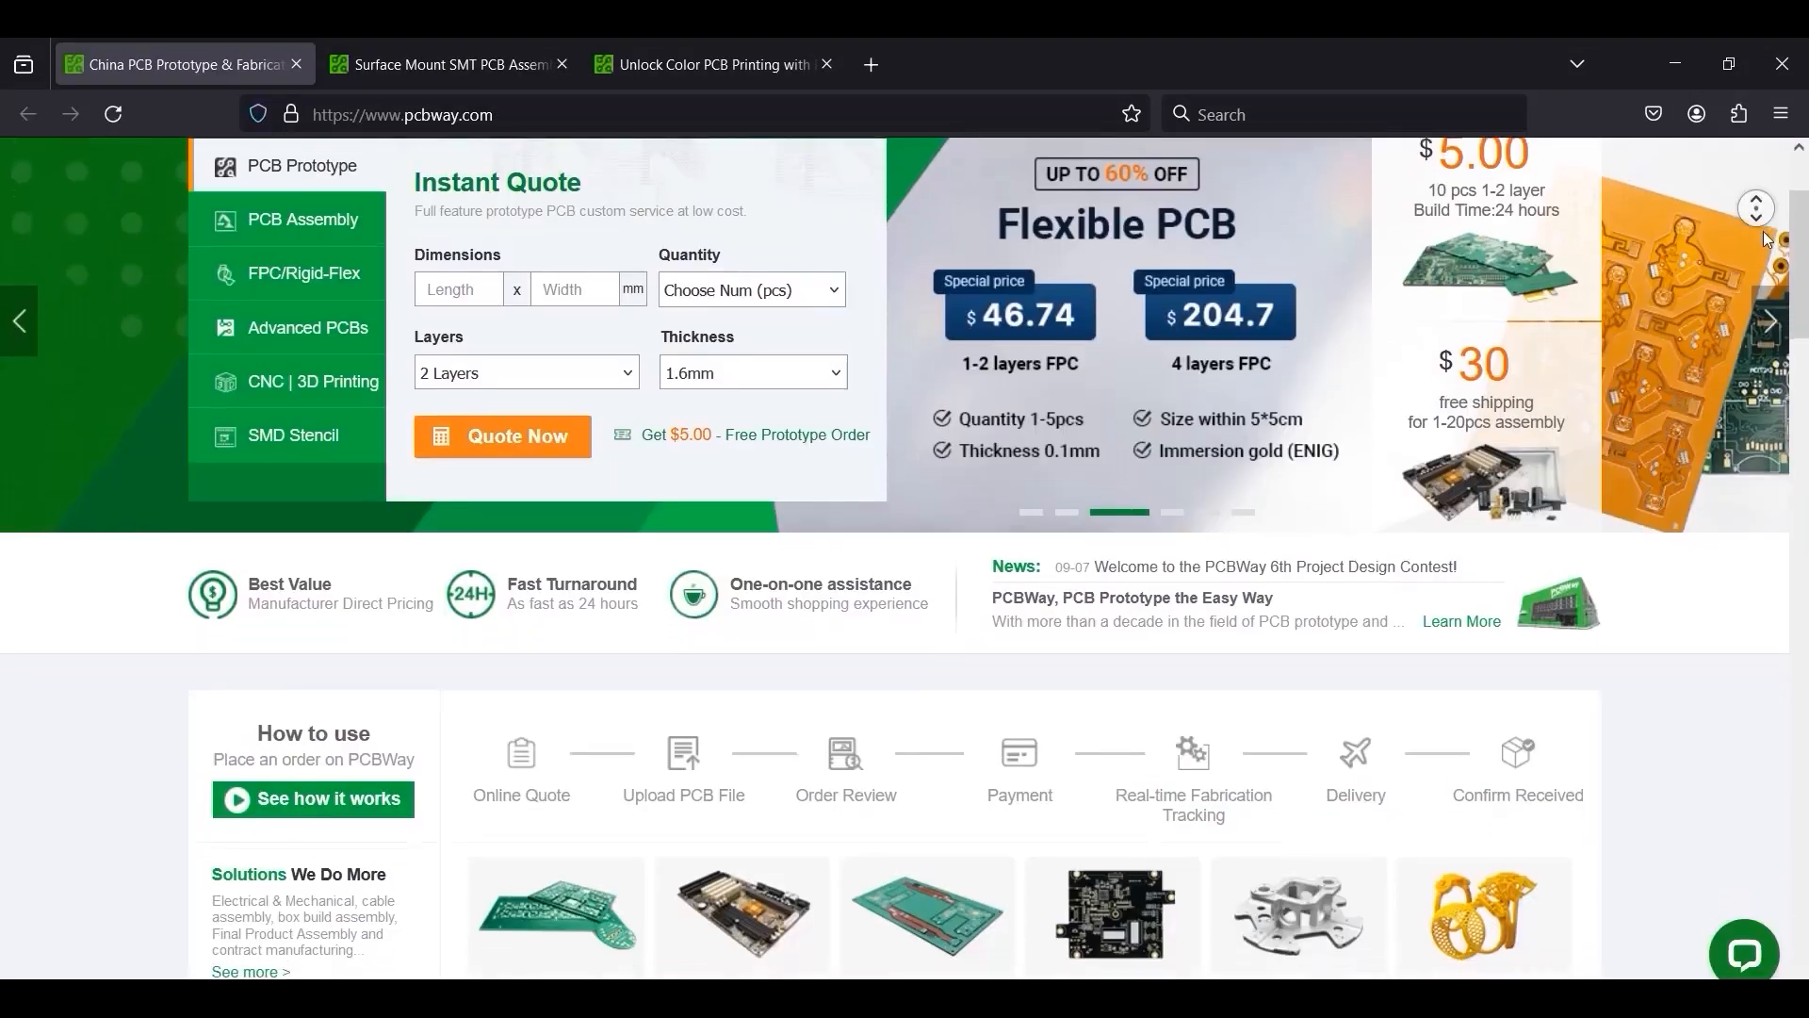
scroll("down", 3)
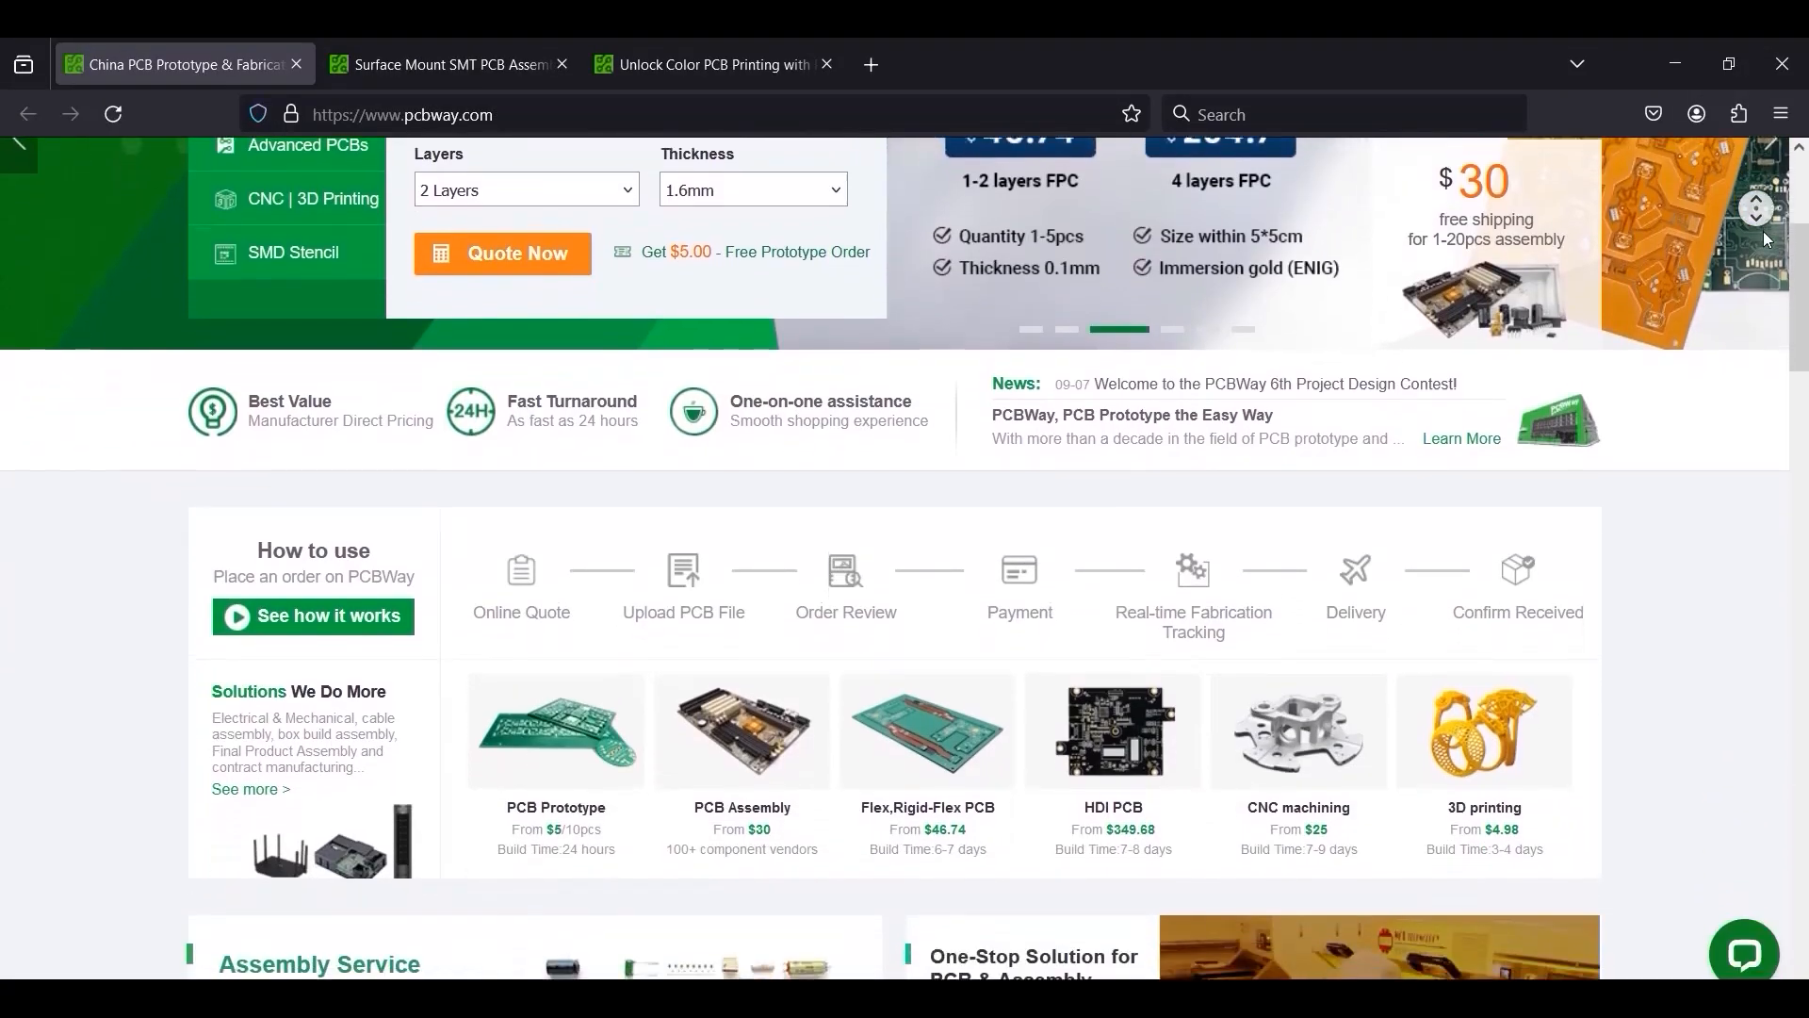